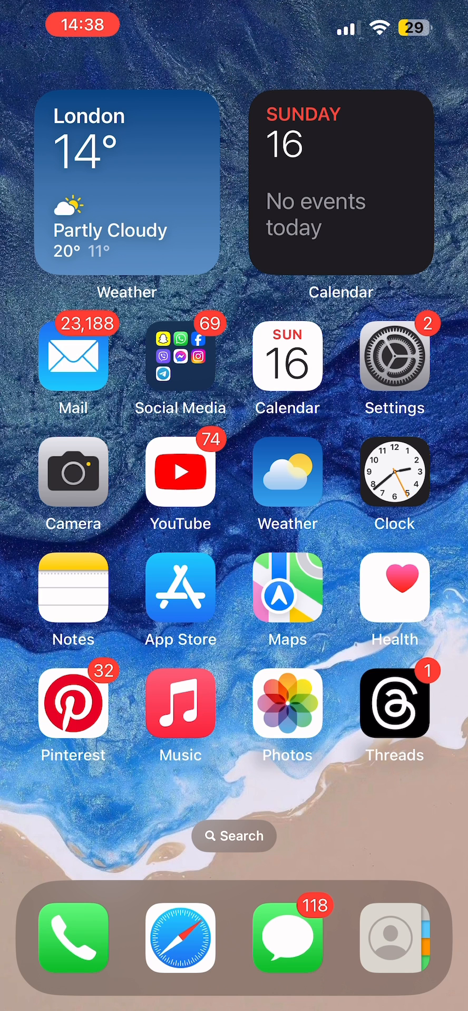
# - Launch Snapchat from the home screen to its camera view
pyautogui.click(180, 355)
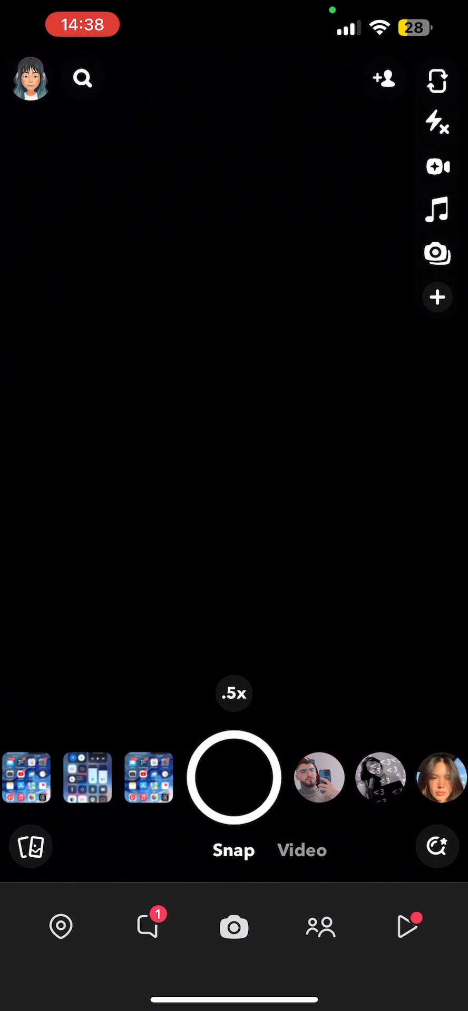
# - Reach the account Settings screen via the profile's gear icon
pyautogui.click(27, 78)
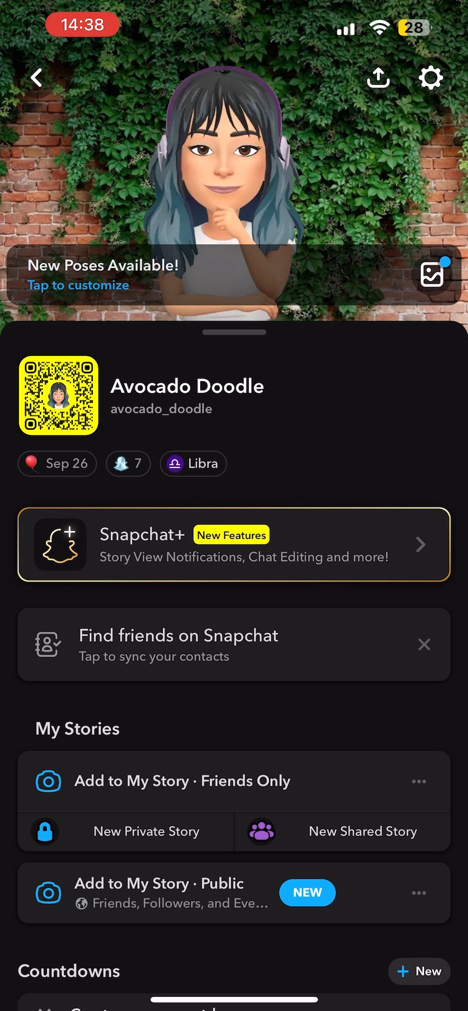
pyautogui.click(429, 77)
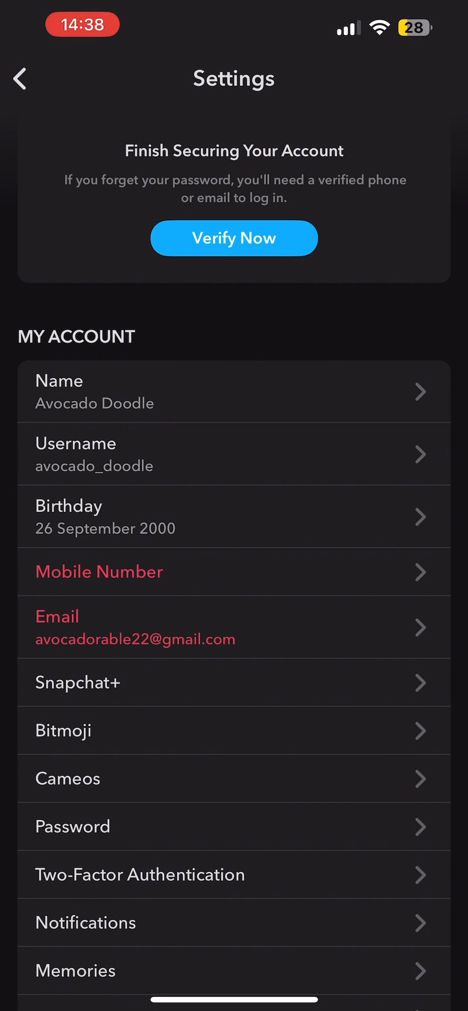
# - Accept the once-a-year warning and begin editing the username on the Change Username screen
pyautogui.click(234, 454)
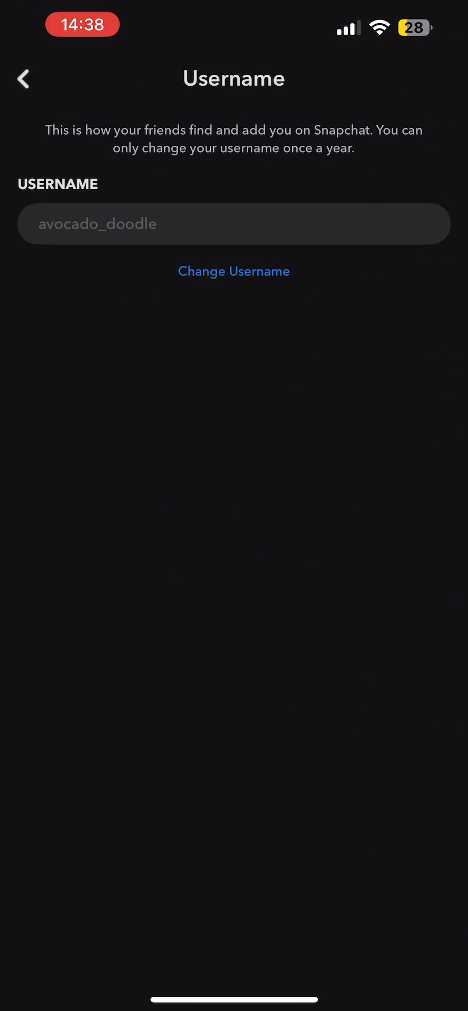
pyautogui.click(234, 271)
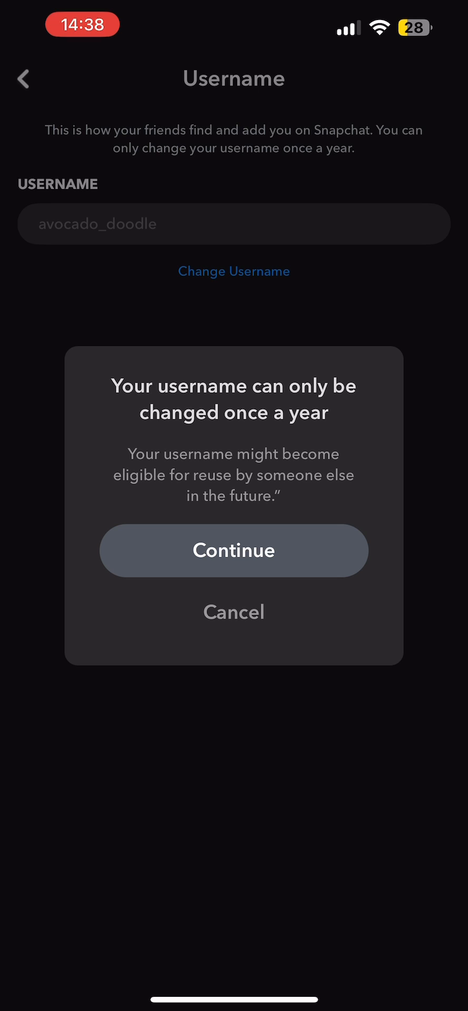
pyautogui.click(234, 549)
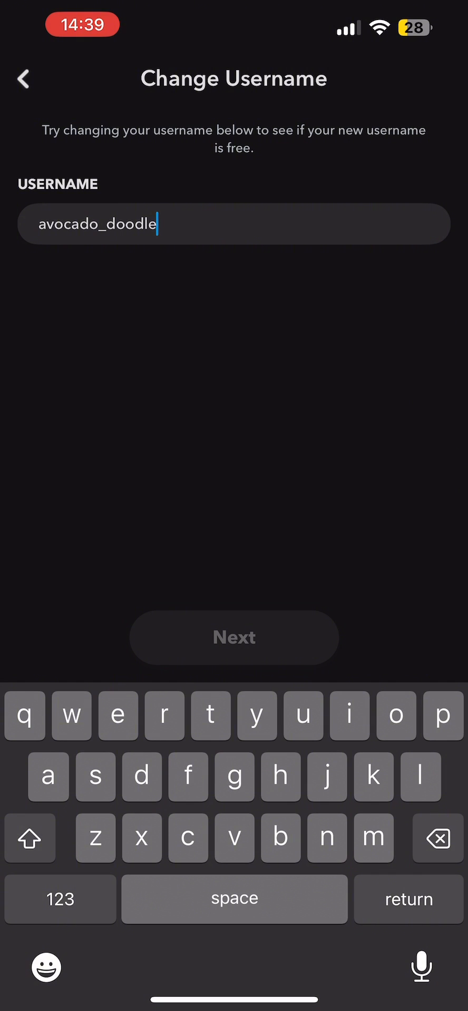
pyautogui.click(117, 716)
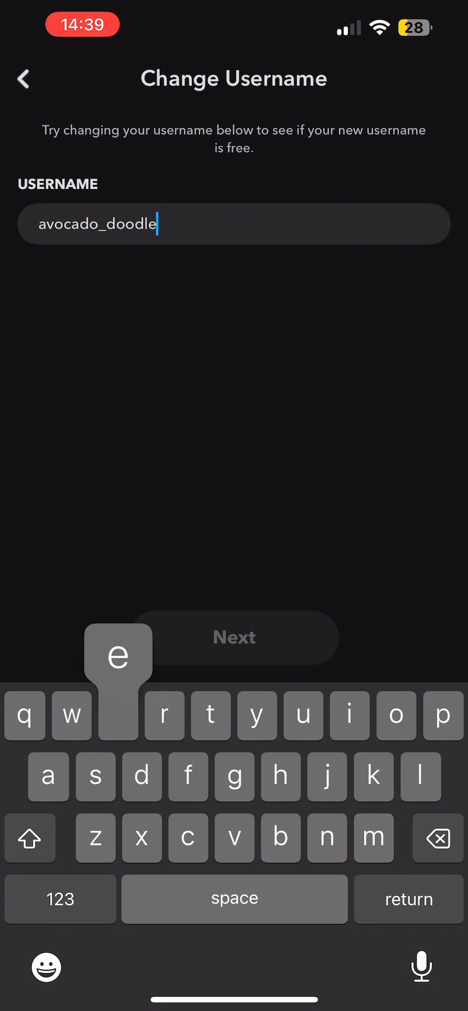